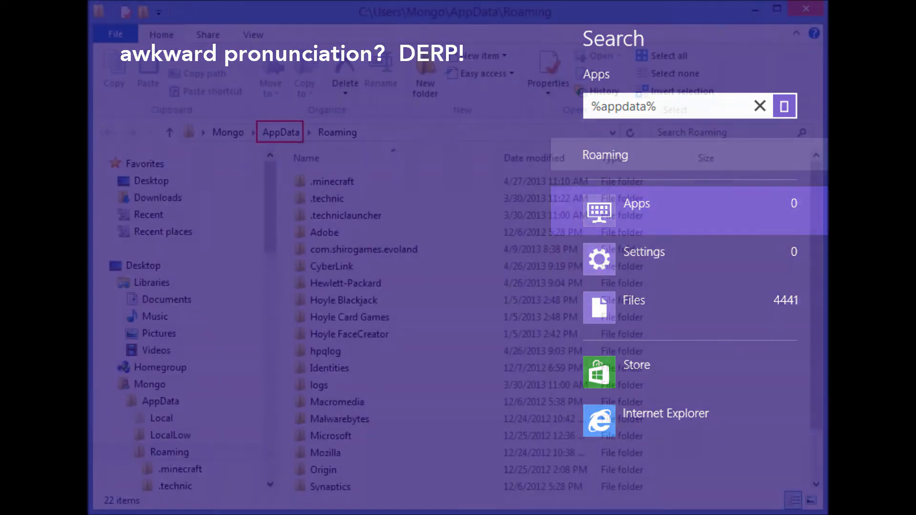
- Go up to AppData via the breadcrumb and select the Local folder
left_click(760, 106)
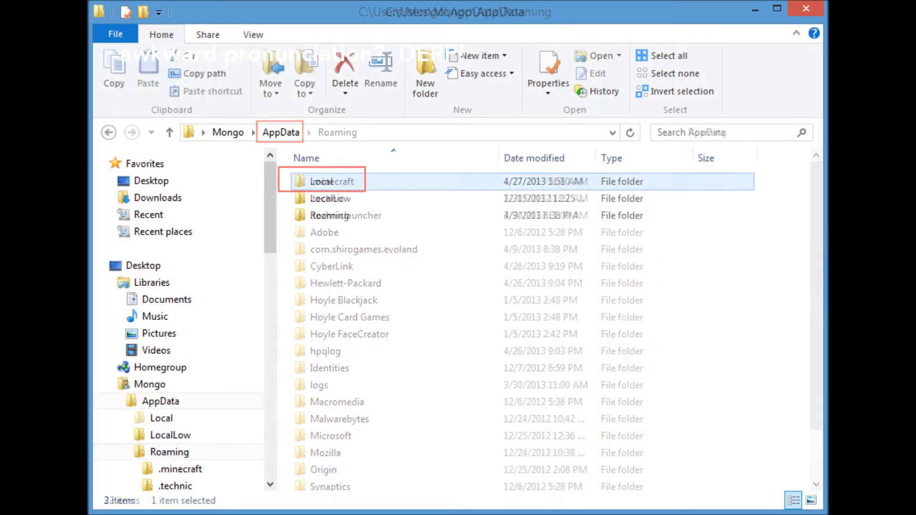
left_click(279, 132)
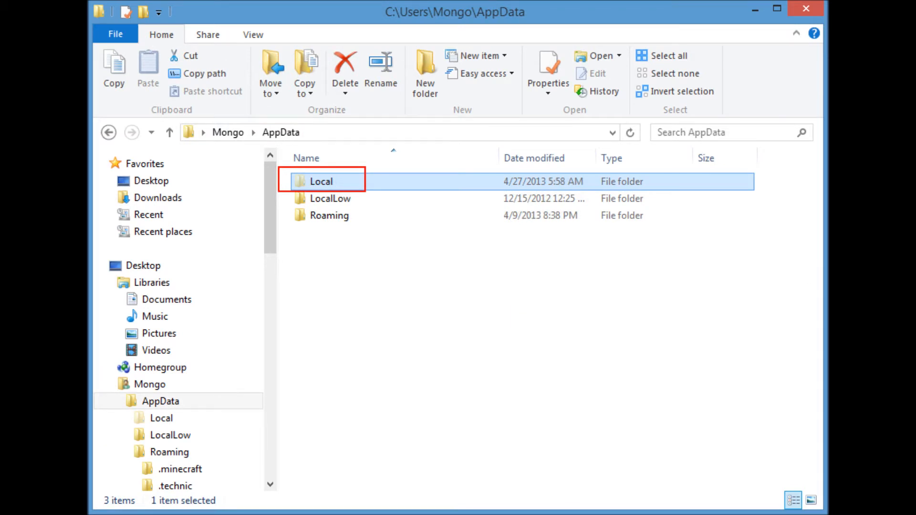
- Open Local, then DOSBox, and open dosbox-0.74.conf in Notepad
double_click(320, 181)
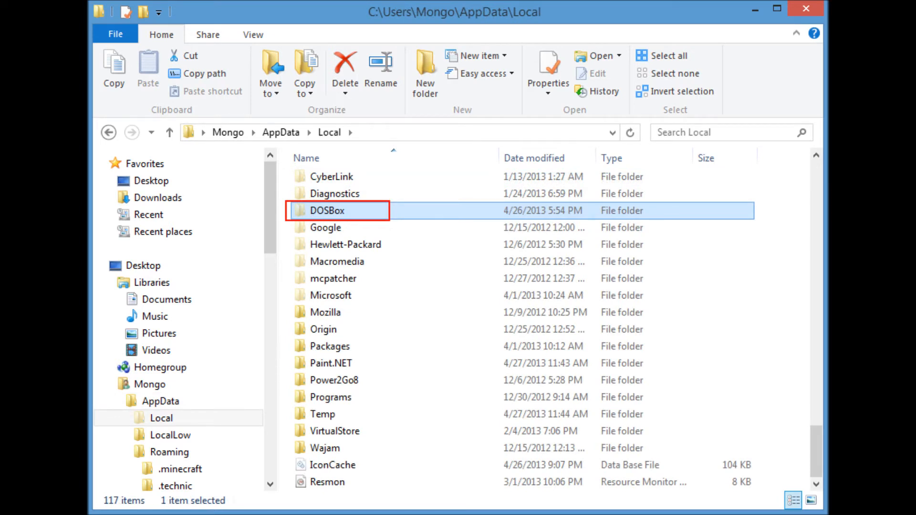
double_click(325, 211)
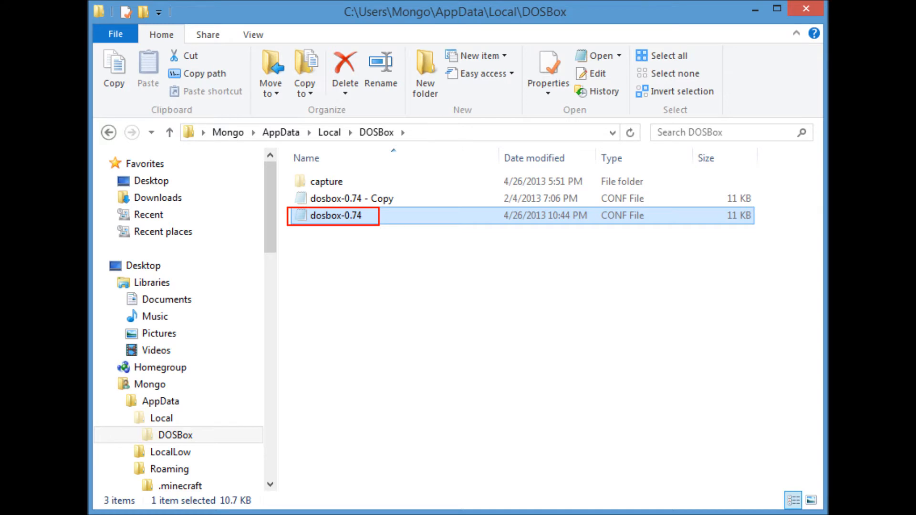
double_click(338, 216)
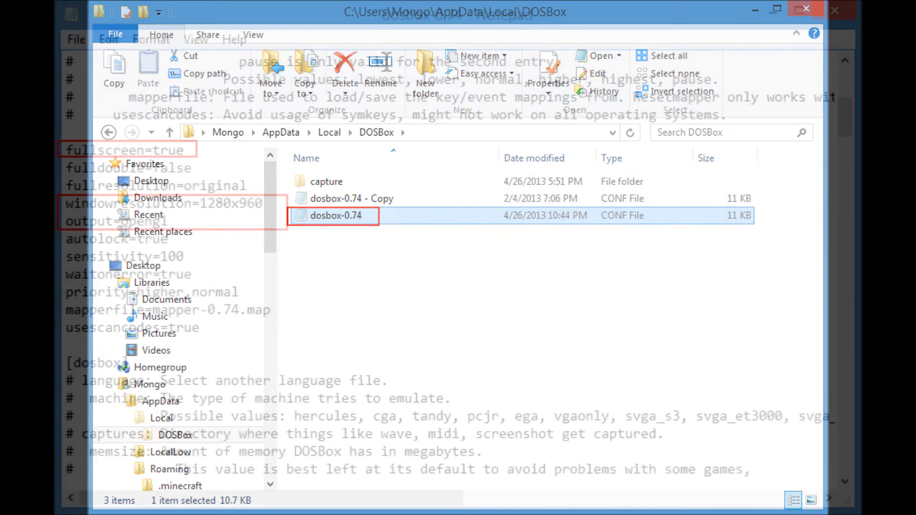
double_click(332, 215)
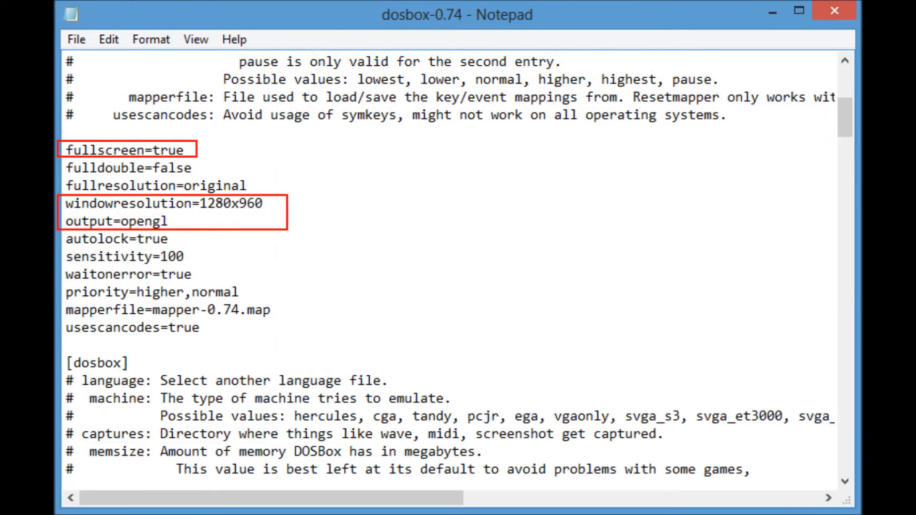